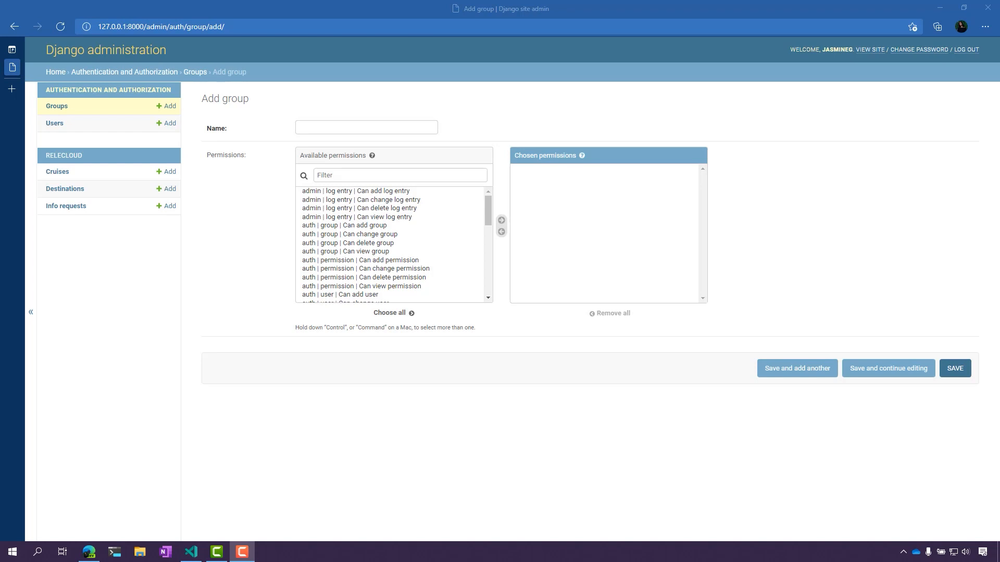
mouse_move(148, 111)
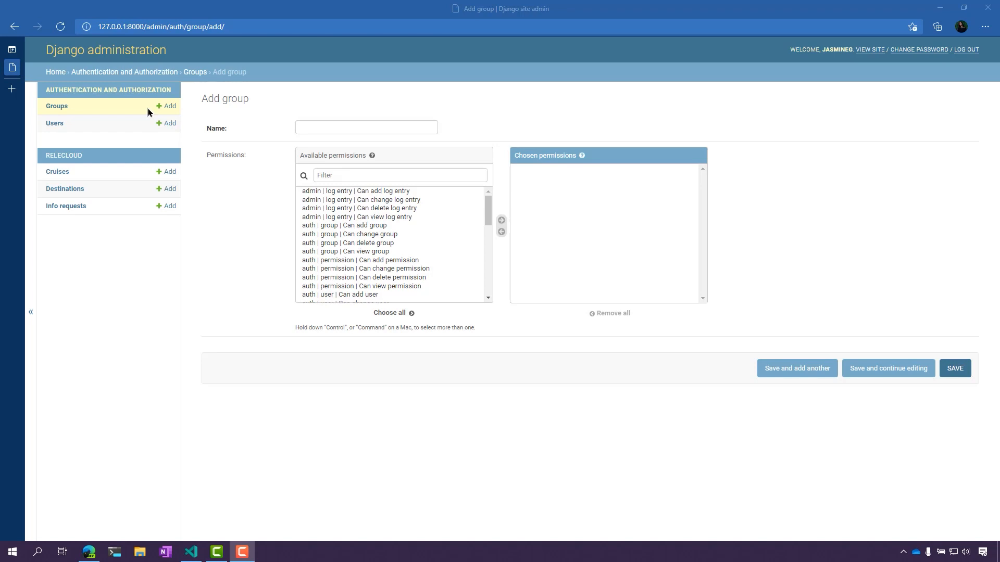
mouse_move(164, 110)
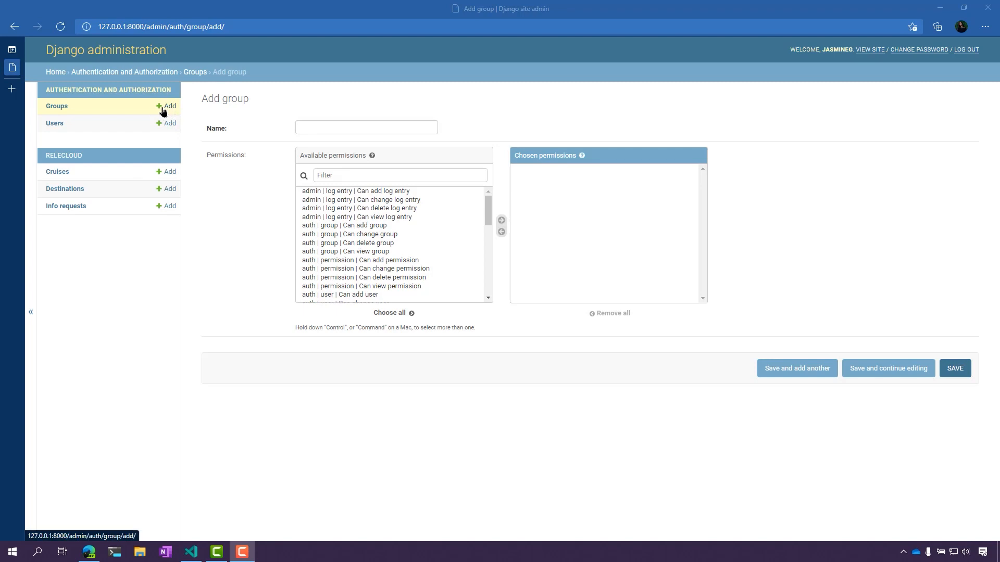
mouse_move(475, 99)
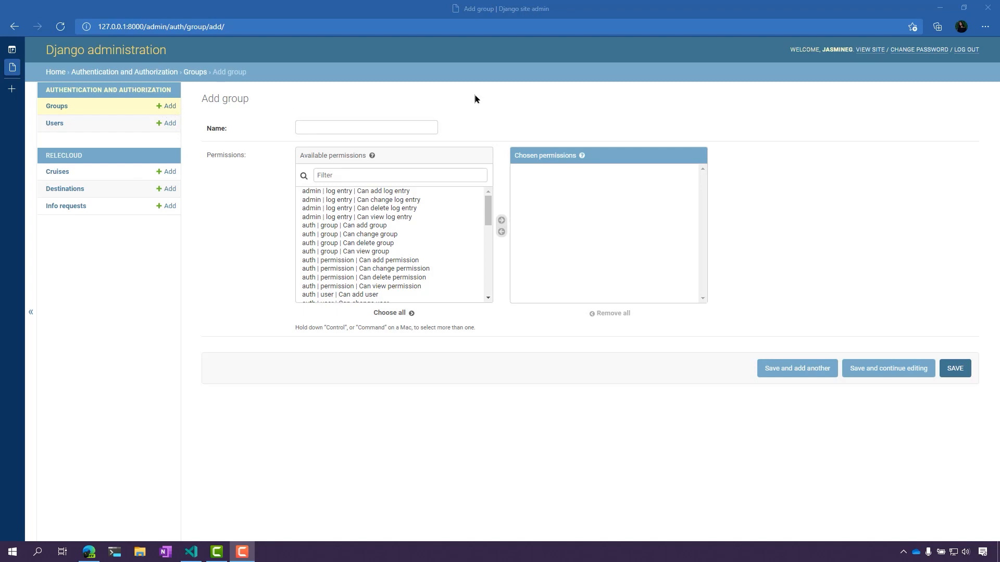
Step: Save a new group named 'mytestgroup' with 'Can add user' and 'Can change cruise' permissions
left_click(366, 127)
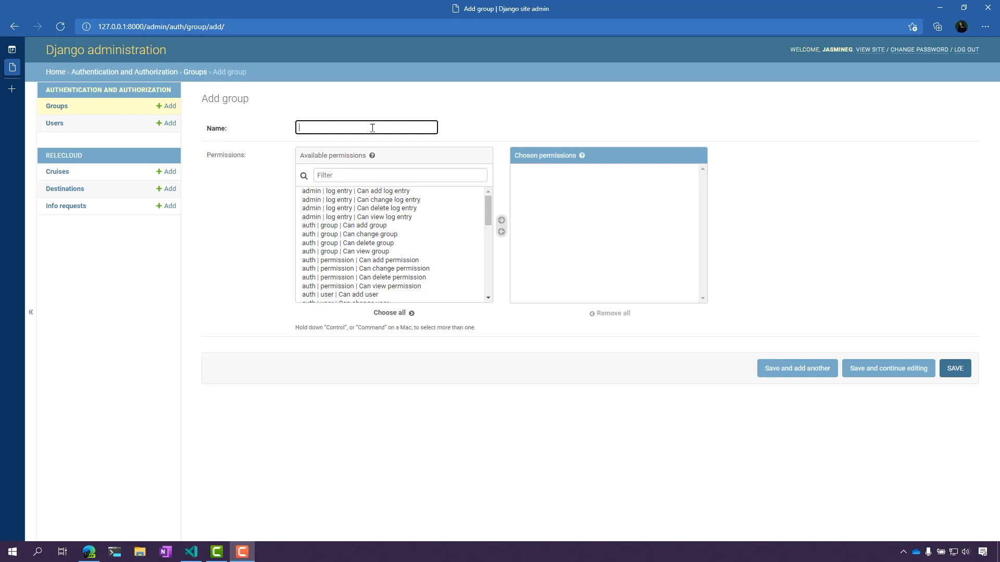
mouse_move(656, 101)
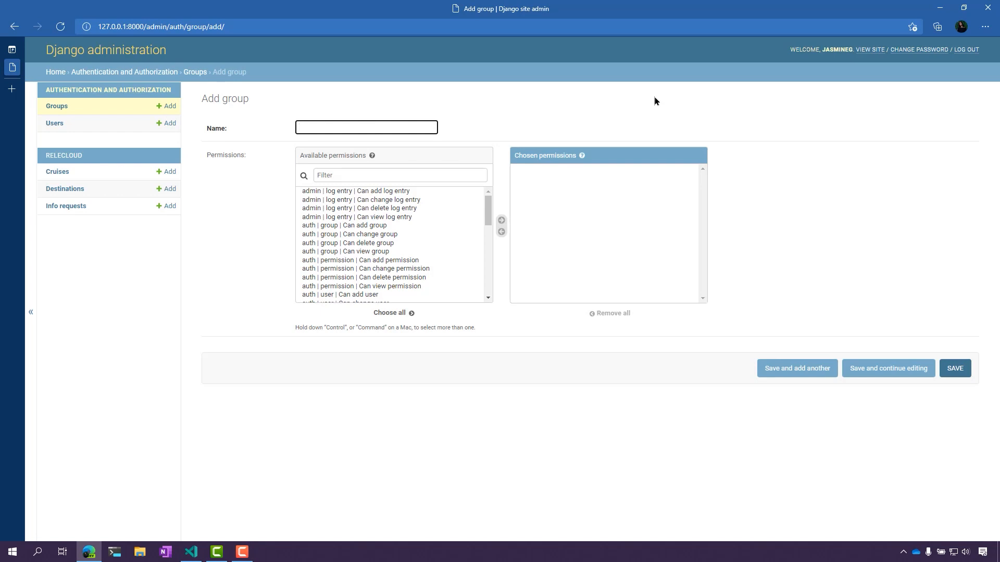
type("mytestgroup")
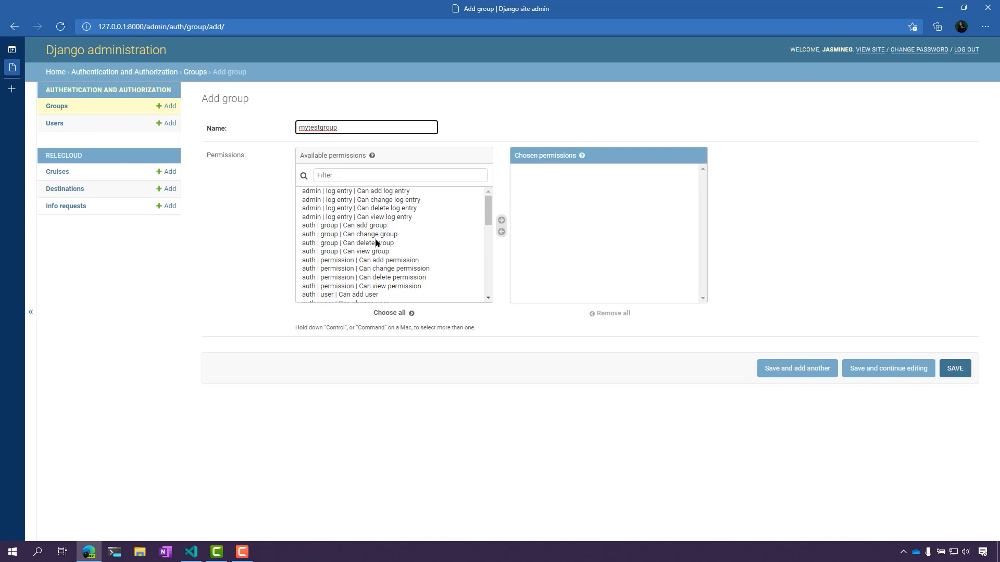
scroll("down", 3)
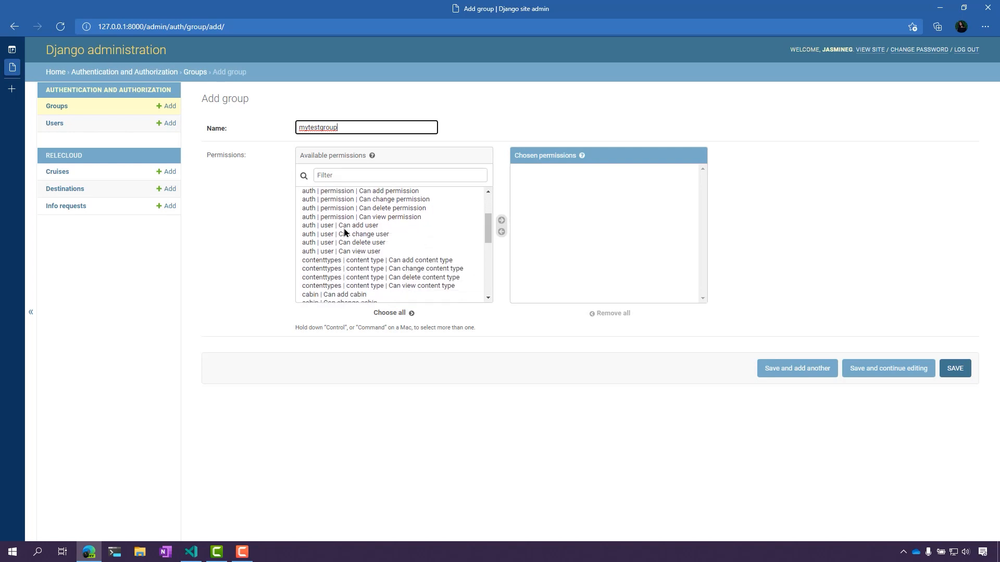
mouse_move(350, 231)
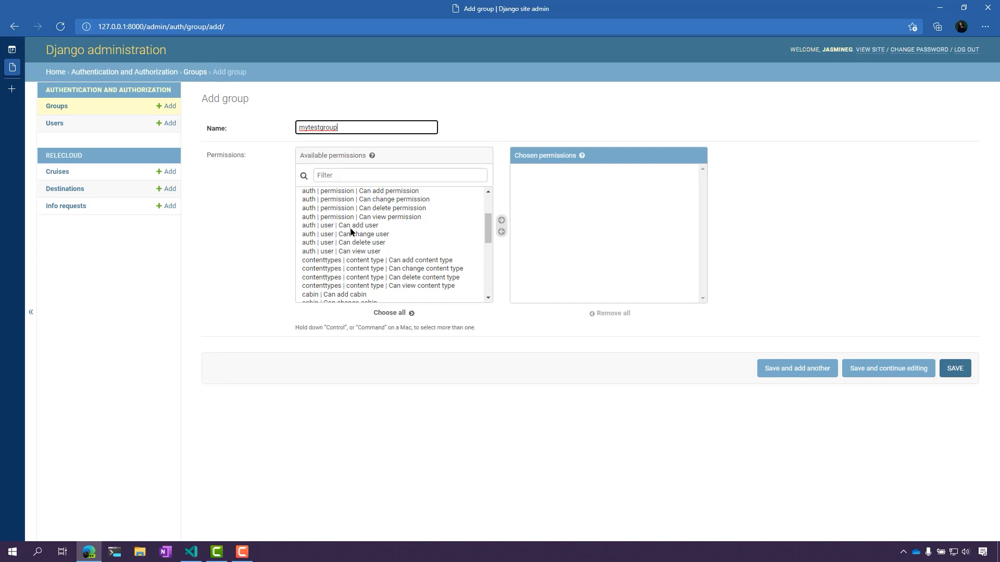
mouse_move(363, 217)
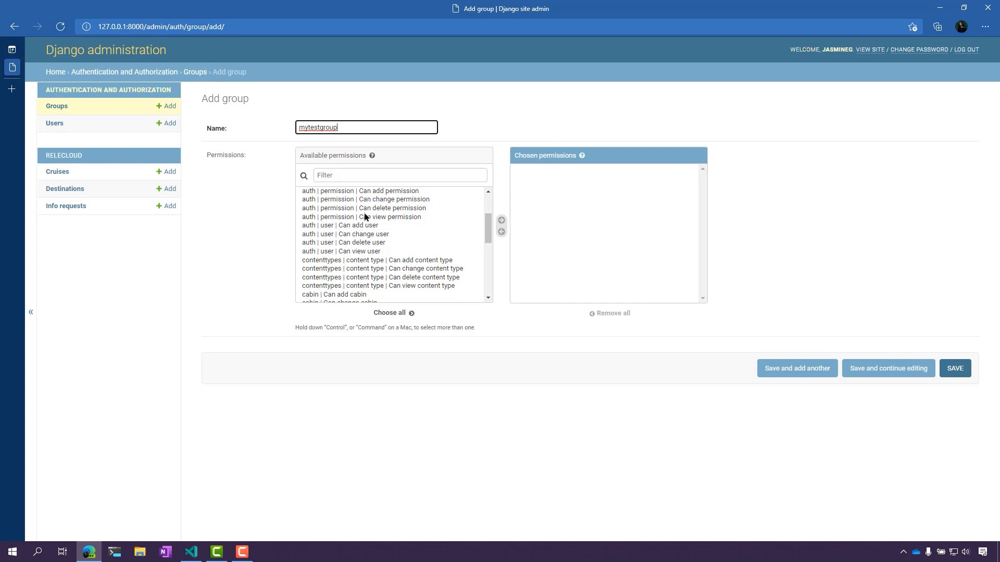
left_click(361, 216)
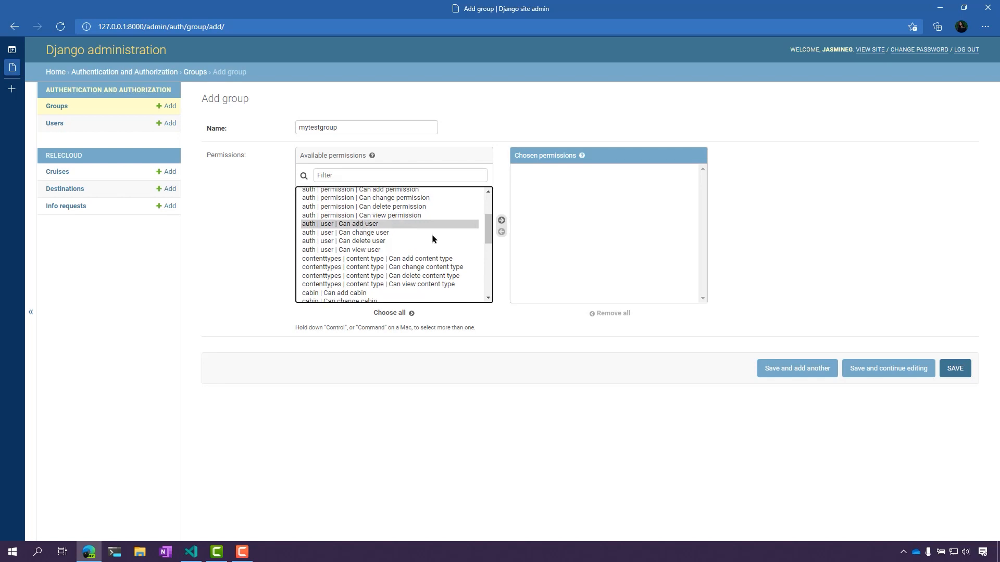
scroll("down", 3)
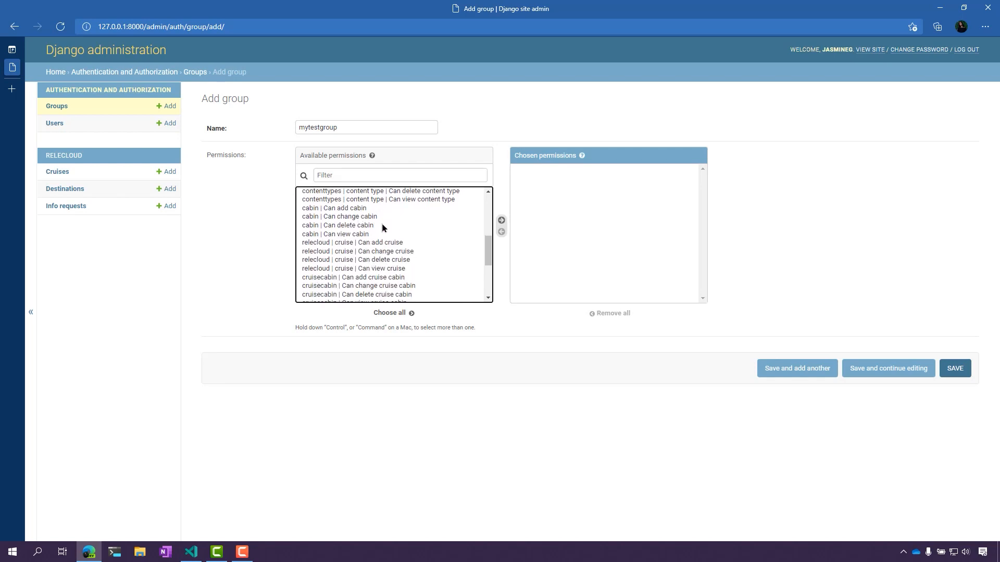
scroll("down", 3)
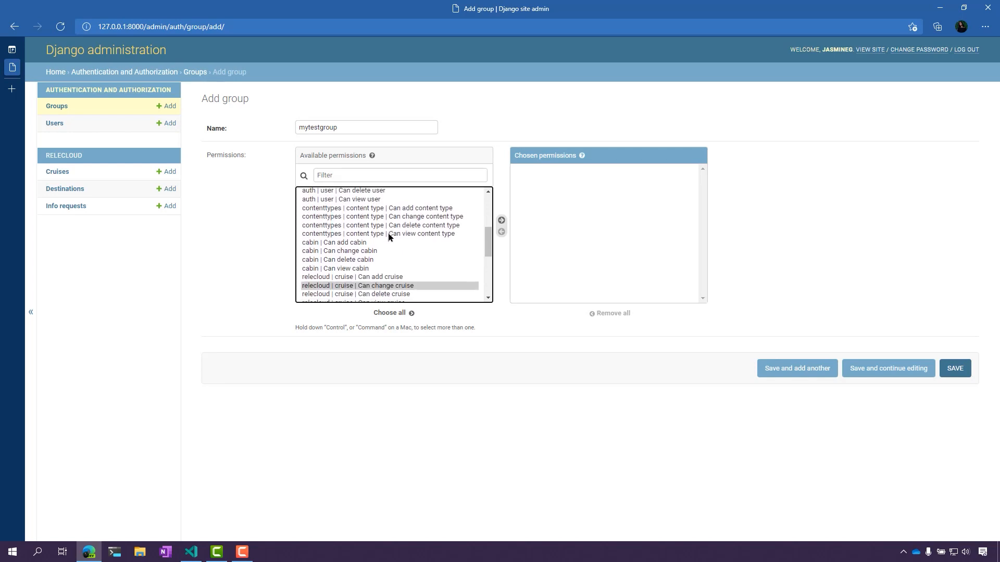
scroll("up", 3)
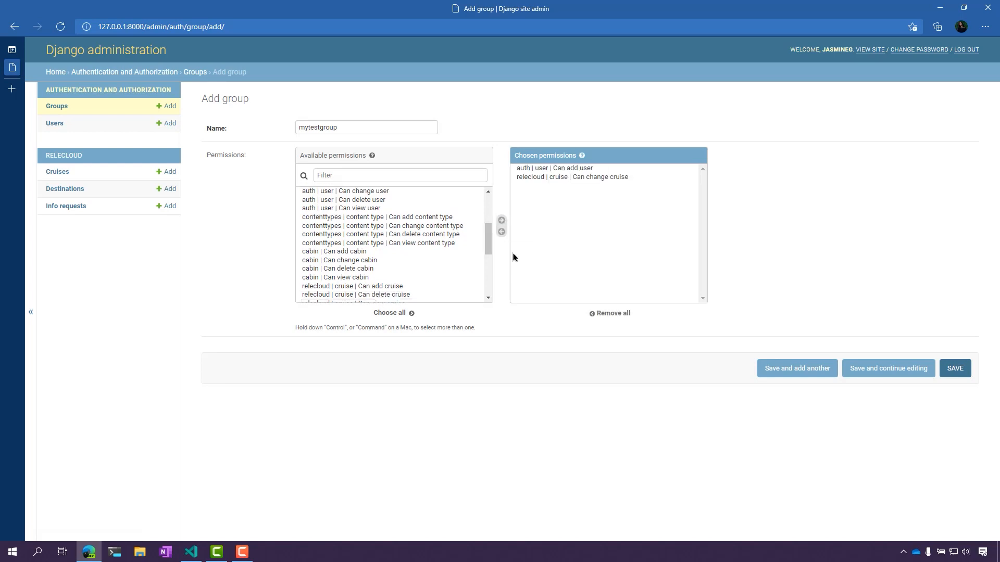
mouse_move(668, 327)
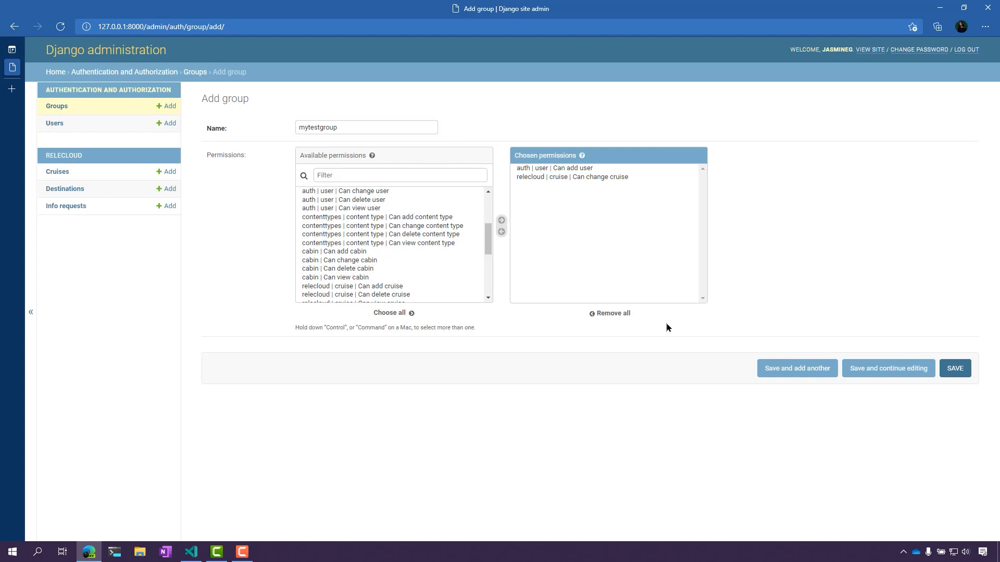
mouse_move(937, 315)
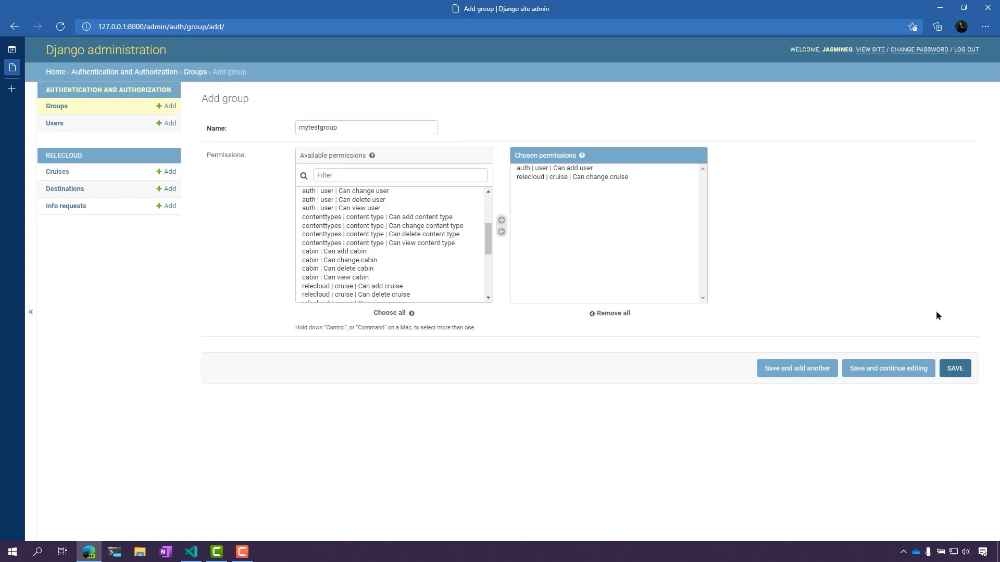
left_click(955, 369)
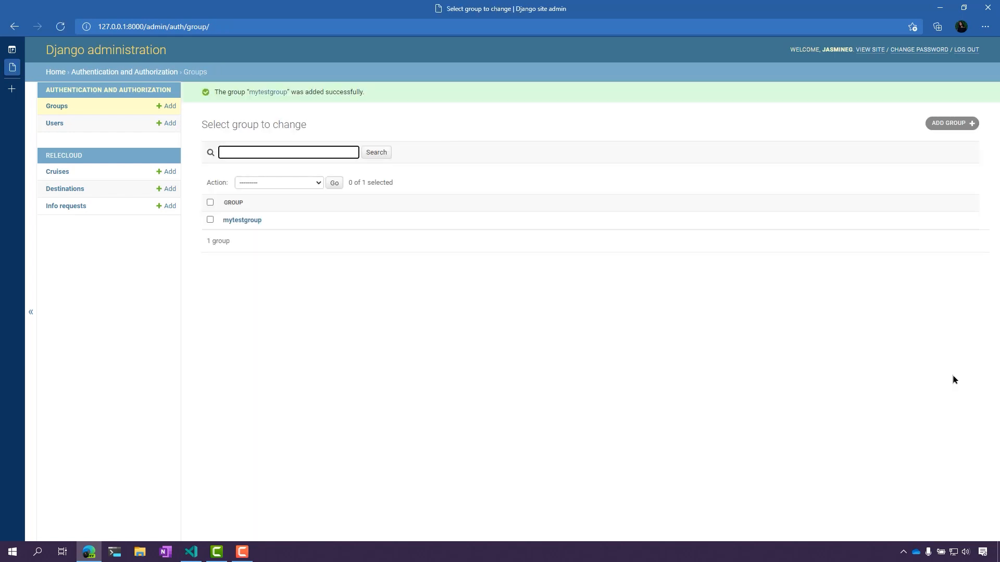
Step: View mytestgroup's saved permissions, then go to the Users list
left_click(242, 220)
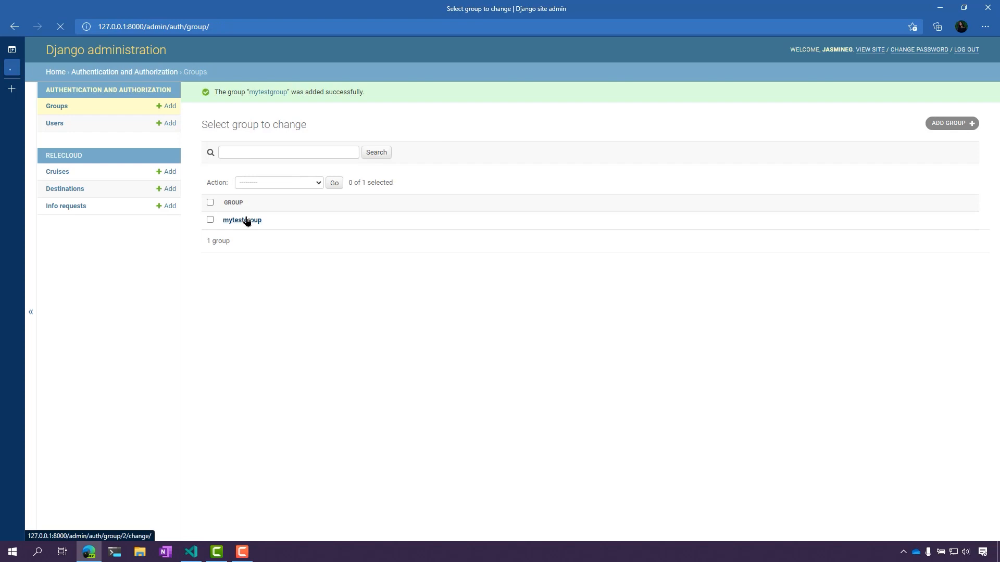
left_click(241, 220)
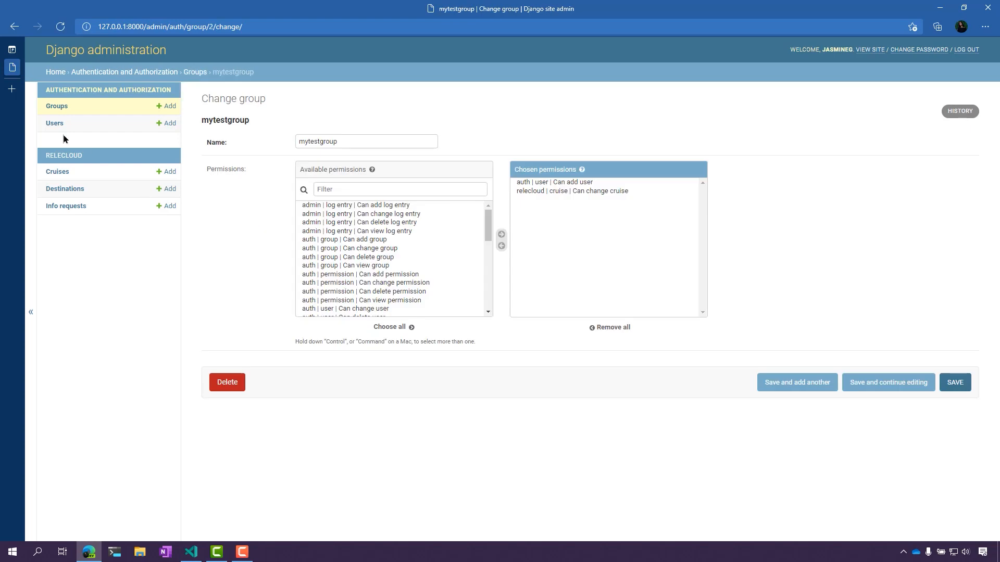
mouse_move(55, 122)
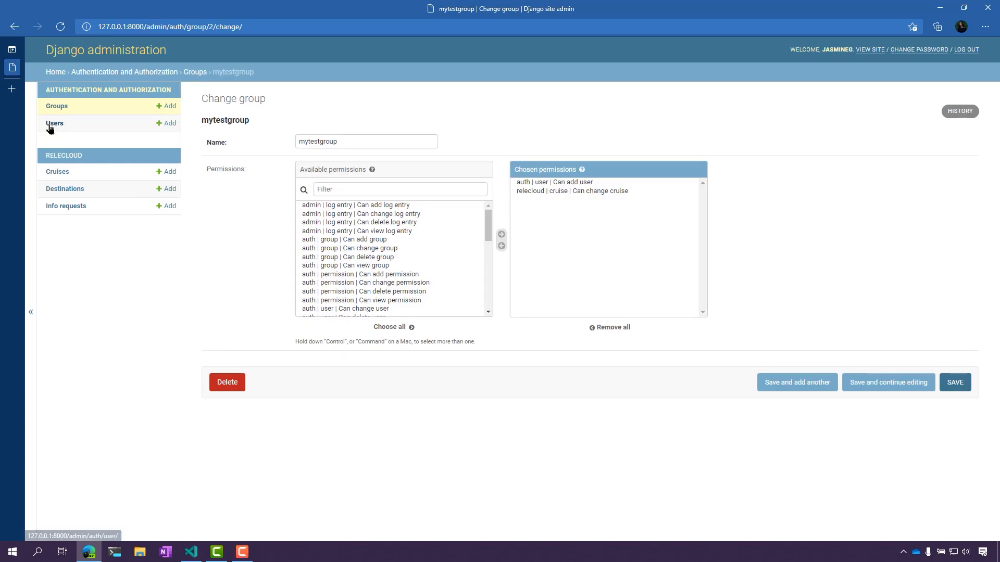
left_click(55, 123)
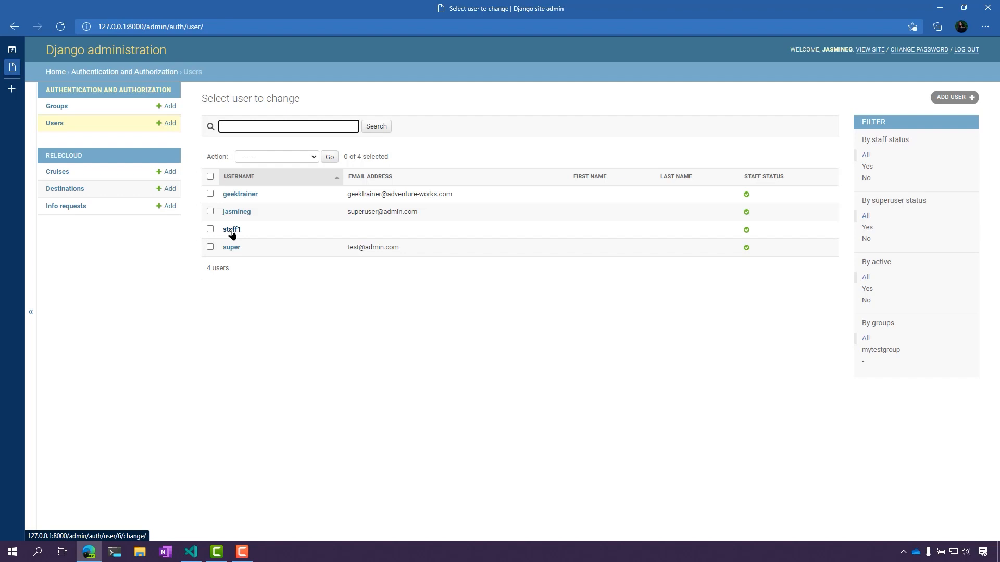
Step: Open staff1's account and move mytestgroup into its Chosen groups
left_click(230, 230)
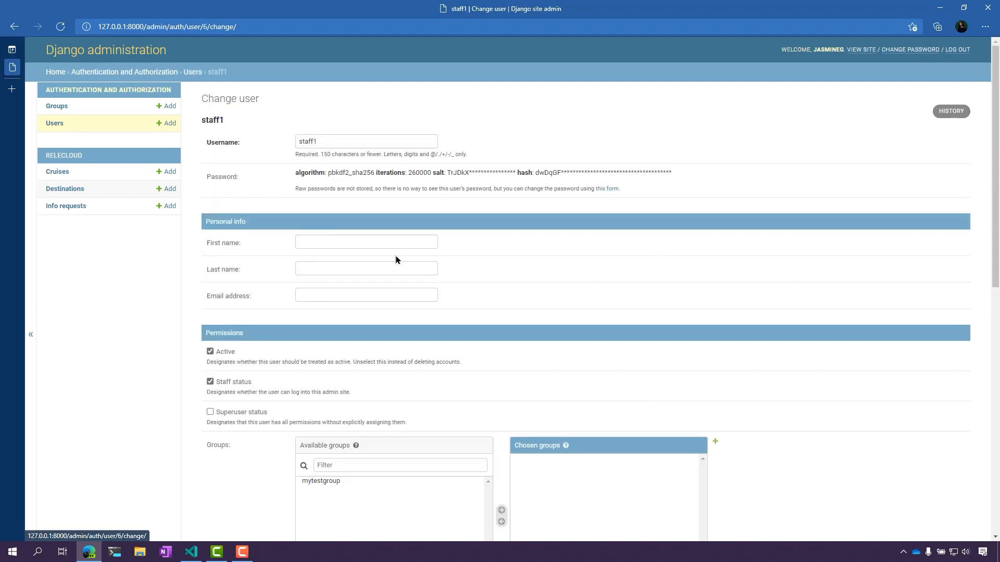
scroll("down", 3)
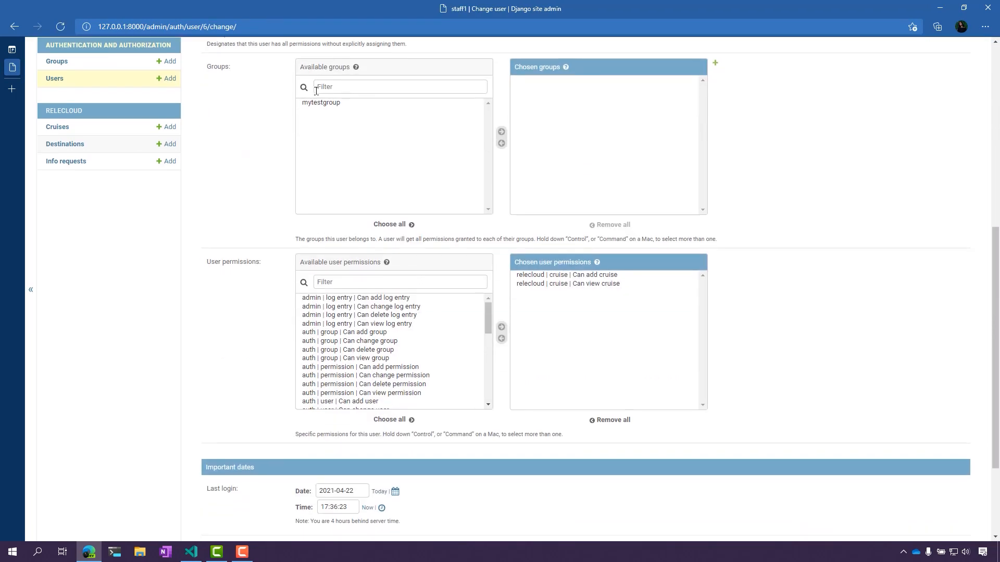
left_click(321, 102)
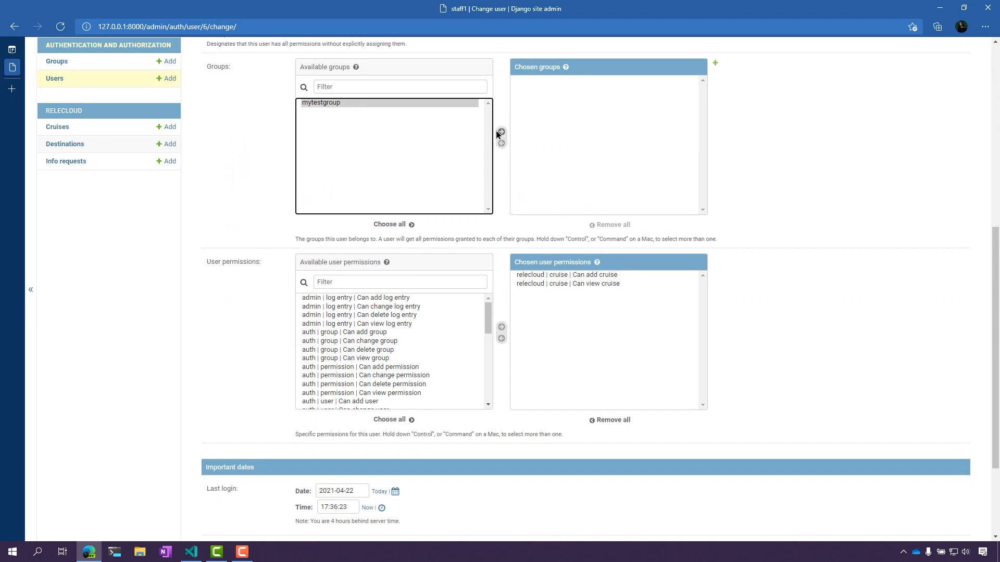
mouse_move(563, 274)
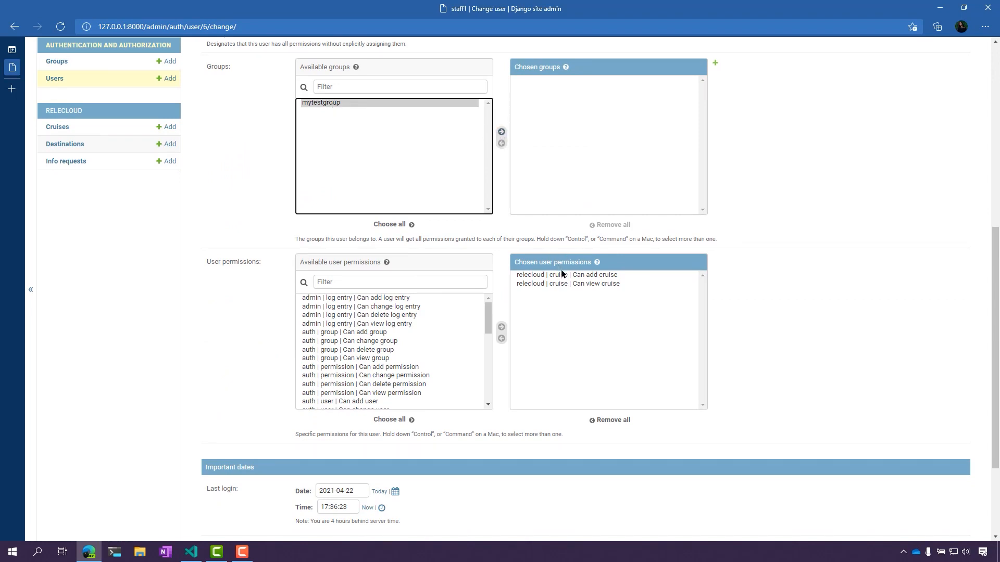
mouse_move(568, 311)
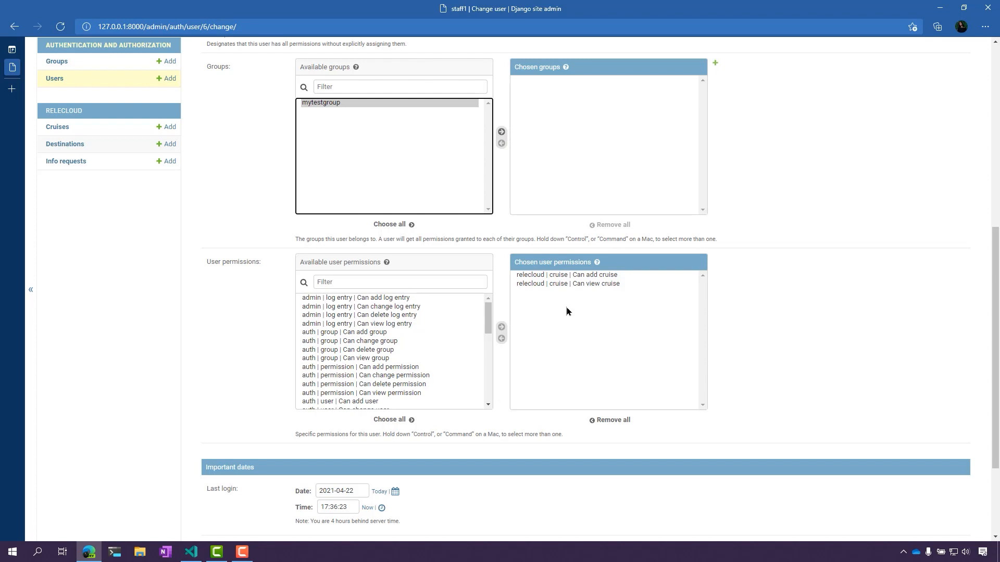
mouse_move(502, 132)
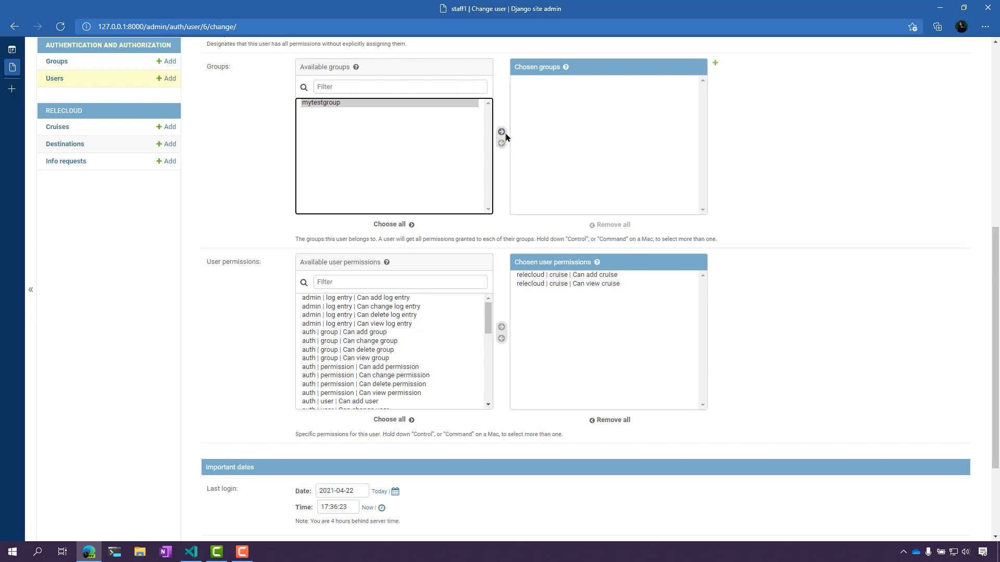
left_click(501, 131)
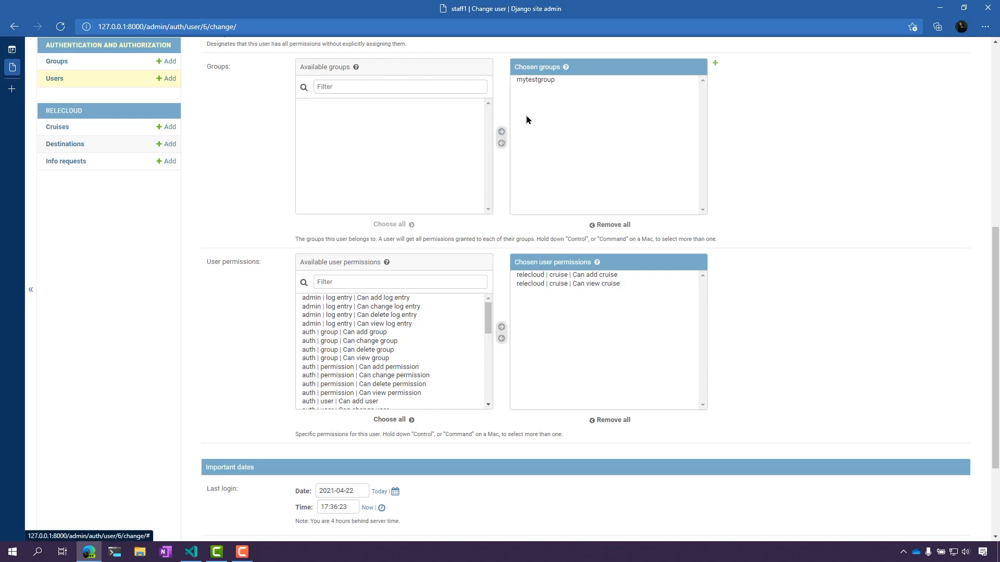
mouse_move(629, 254)
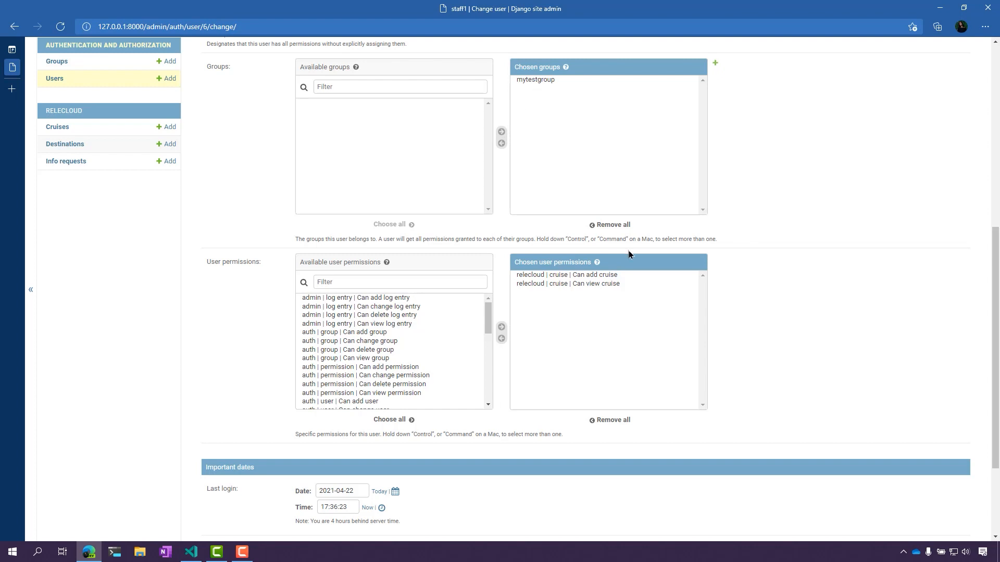
mouse_move(569, 278)
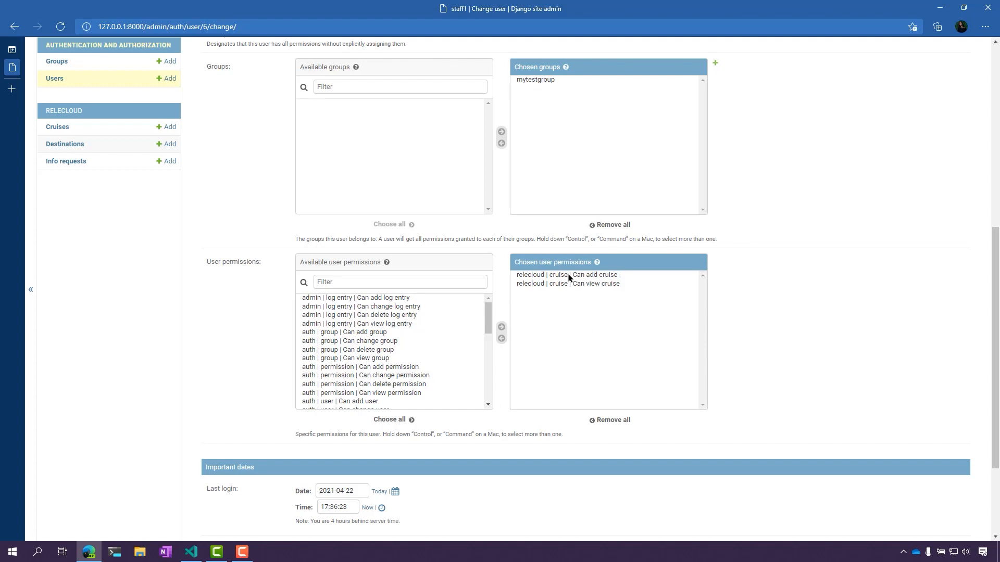
scroll("down", 3)
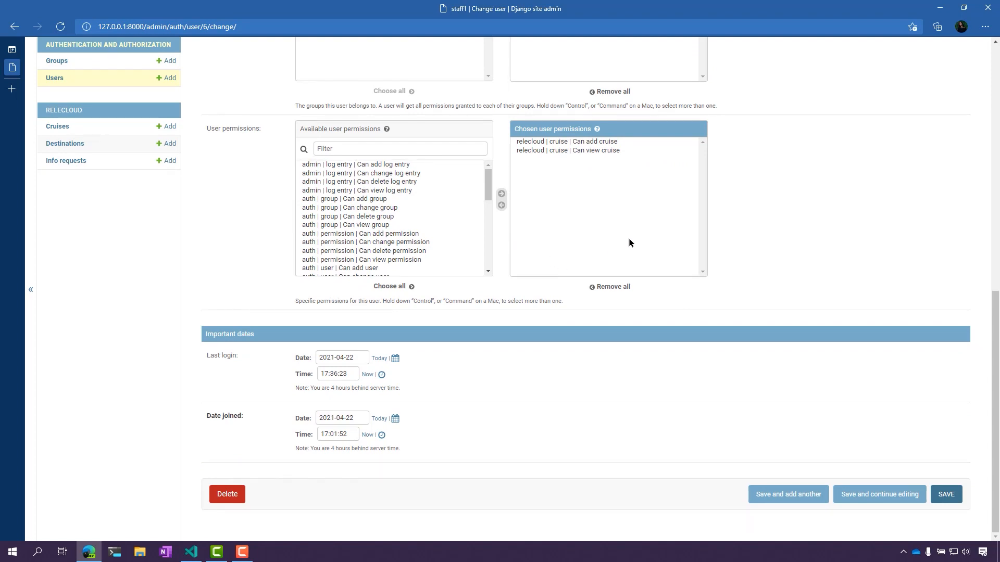
mouse_move(962, 306)
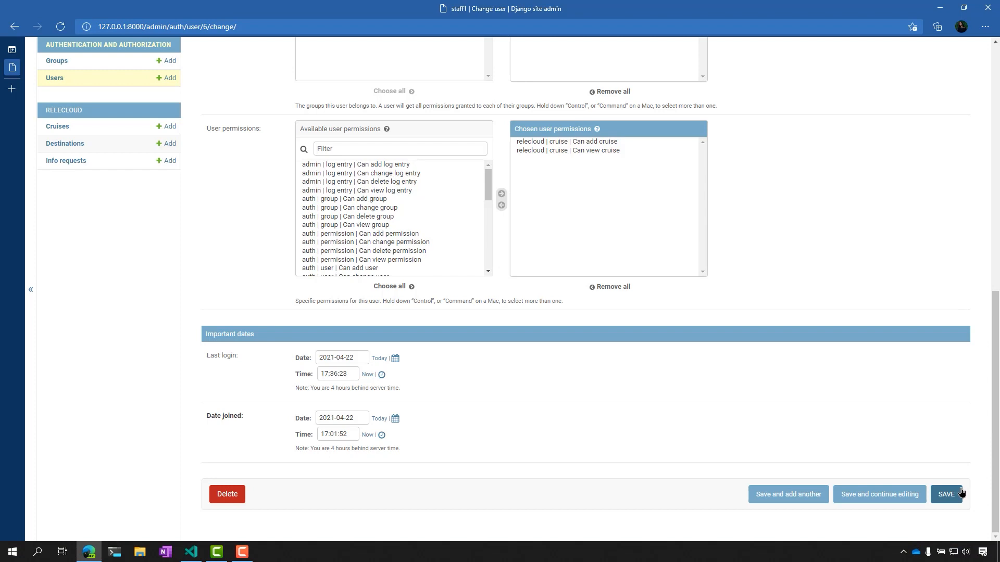
Step: Save staff1 with mytestgroup, log out, and choose 'Log in again'
left_click(946, 494)
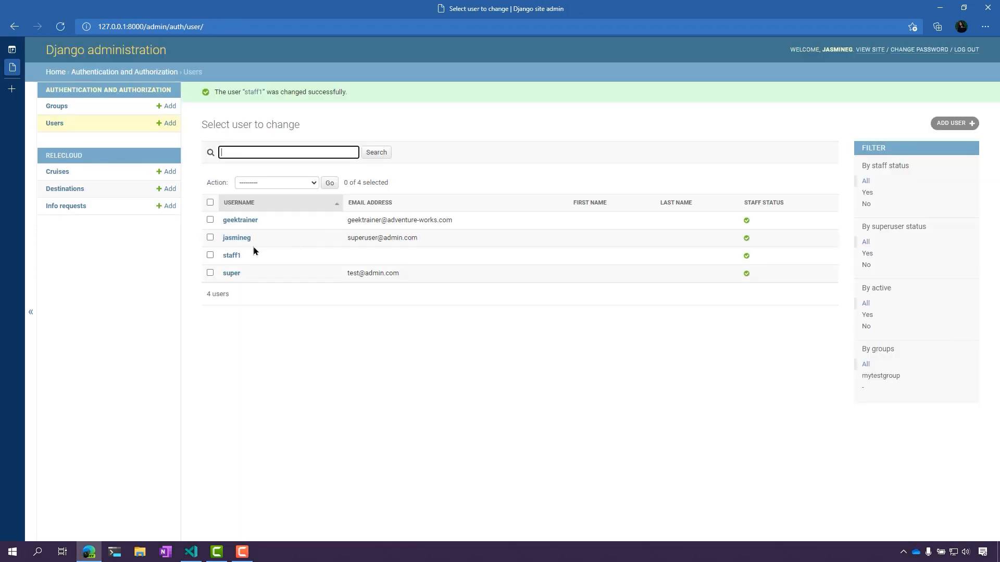
mouse_move(964, 63)
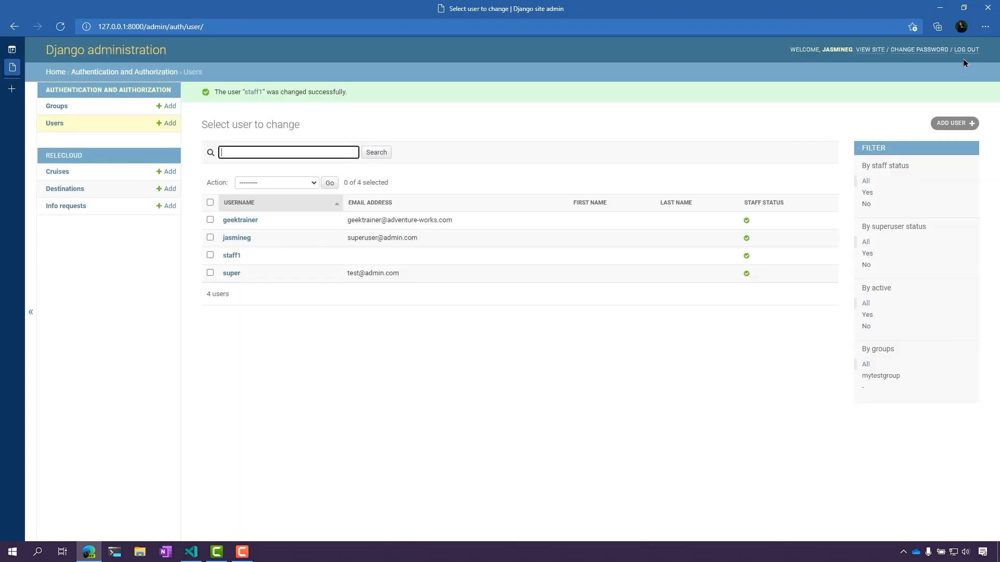
mouse_move(967, 49)
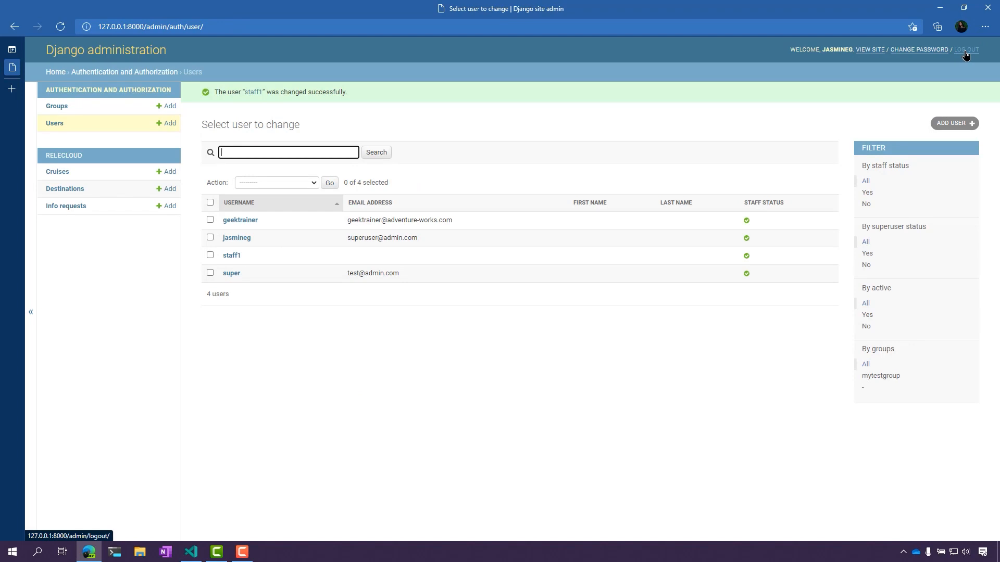
left_click(965, 50)
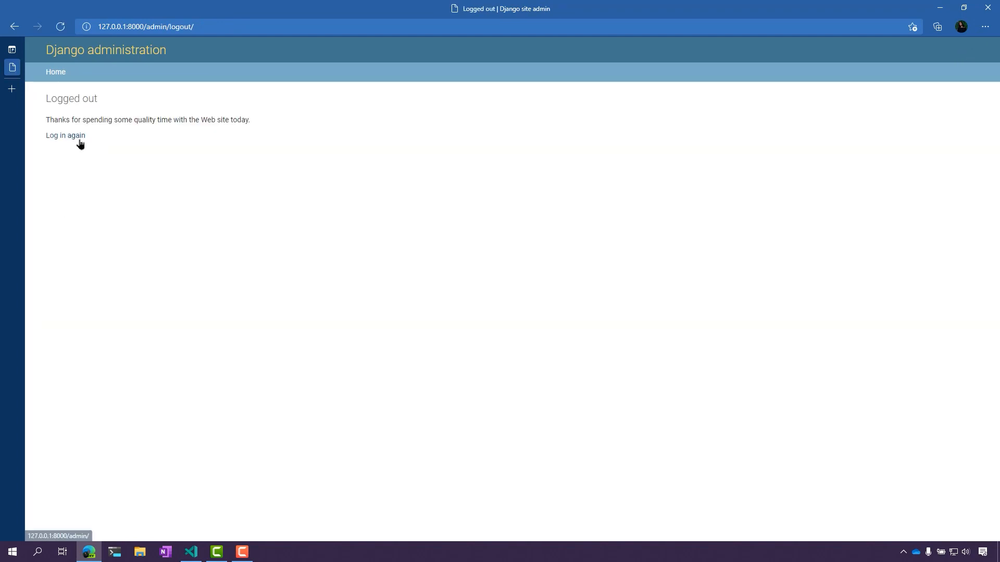
left_click(64, 135)
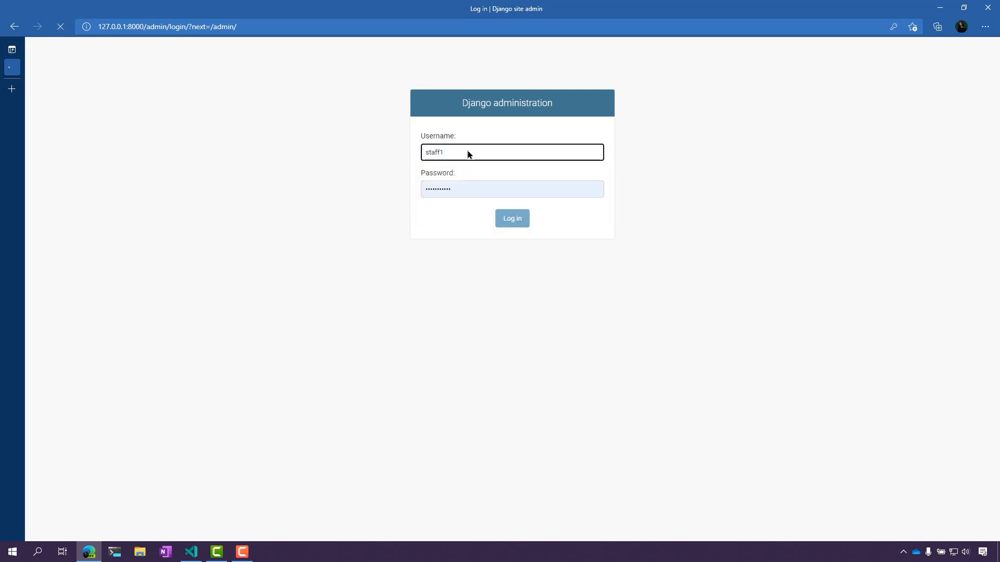
Step: Log in as staff1, decline saving the password, try adding a user (404), and go back
left_click(511, 218)
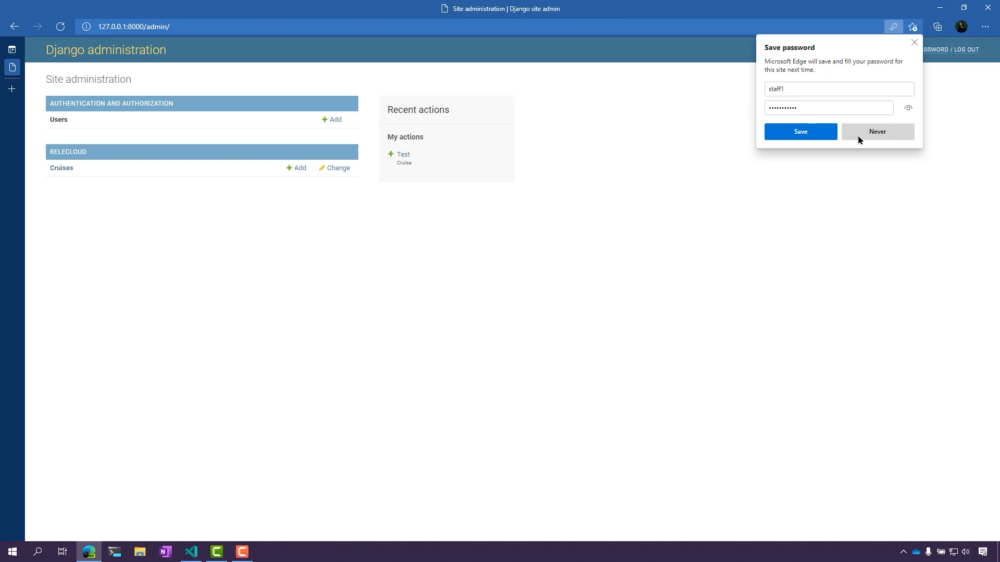
left_click(875, 131)
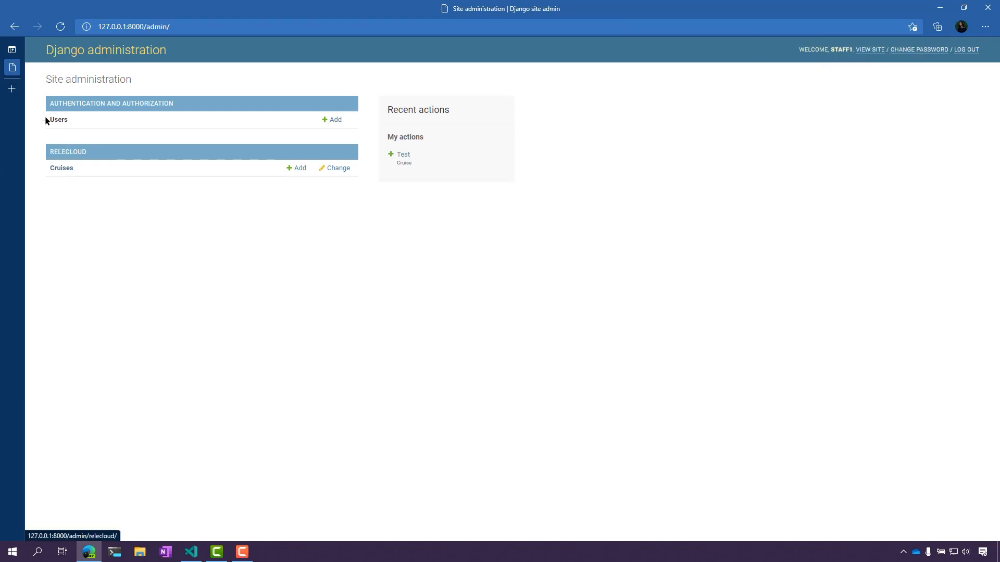
mouse_move(272, 108)
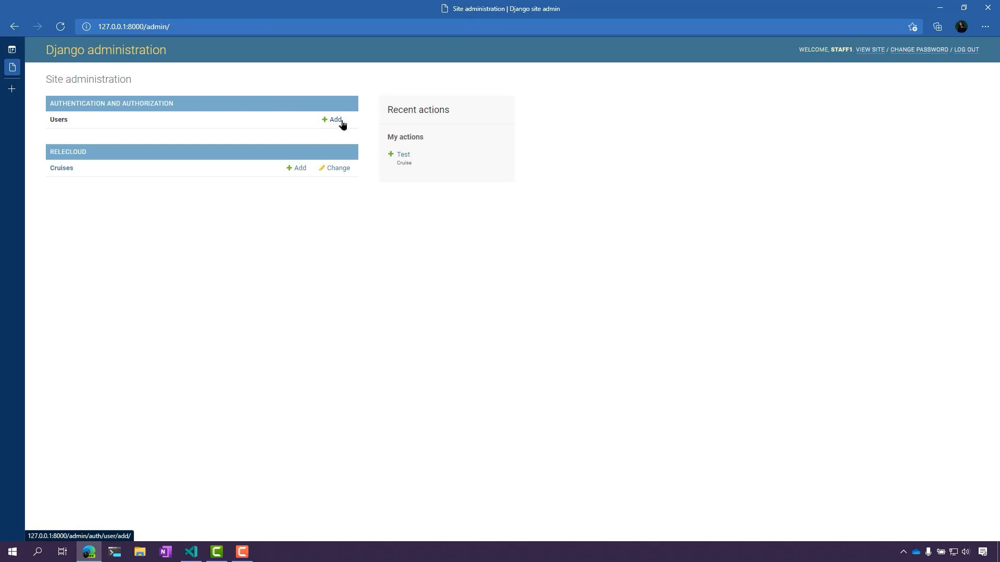
left_click(335, 119)
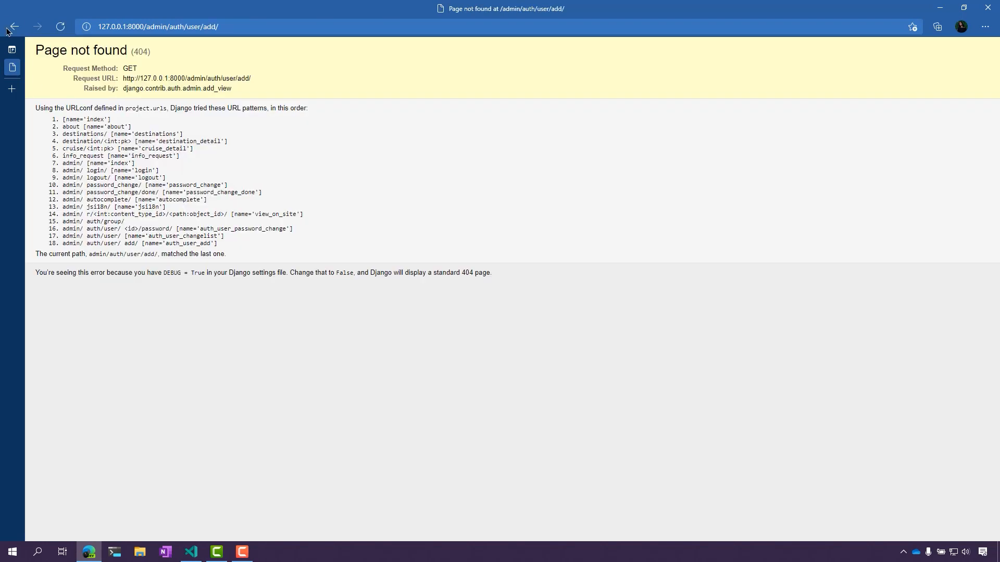
left_click(14, 26)
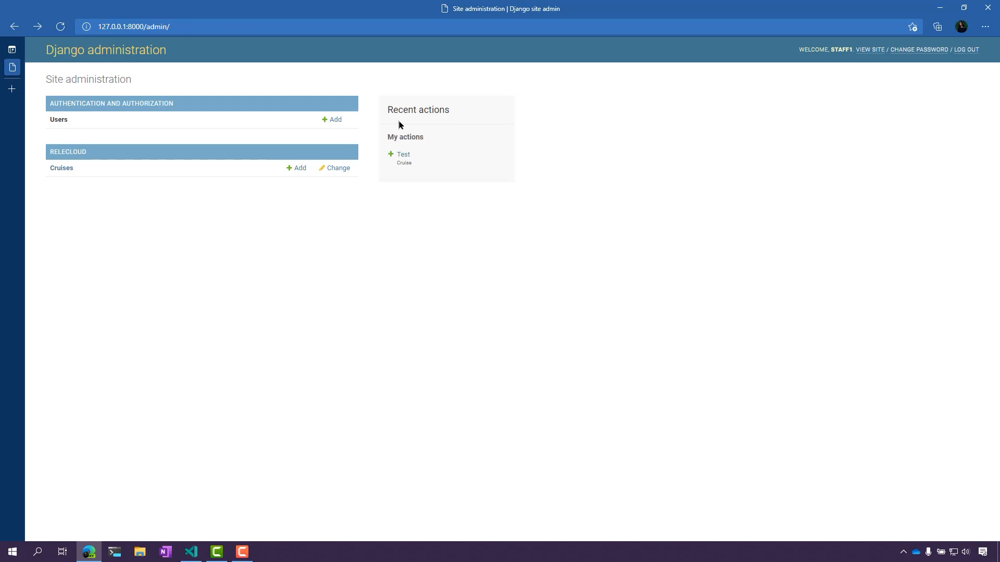
mouse_move(384, 116)
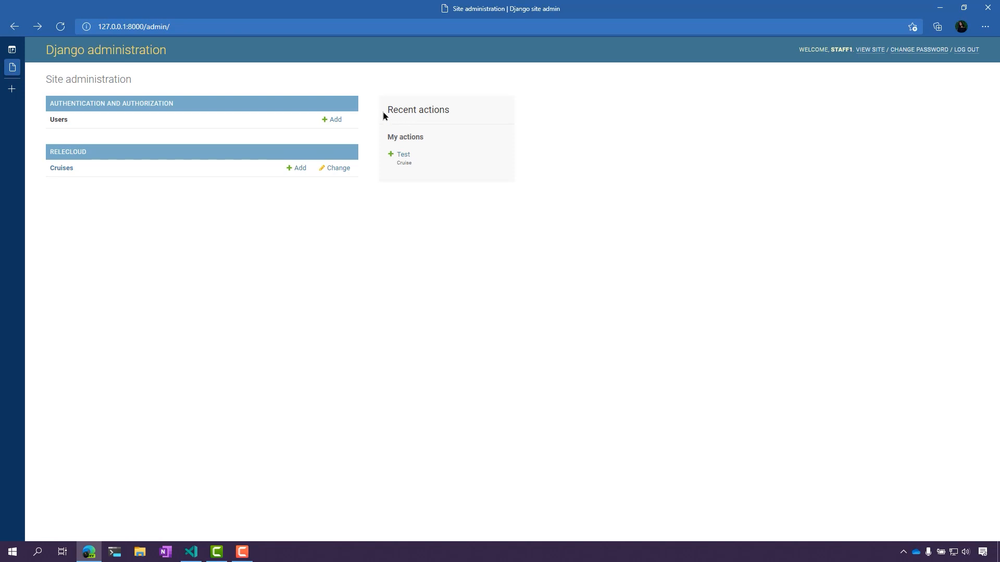
mouse_move(546, 234)
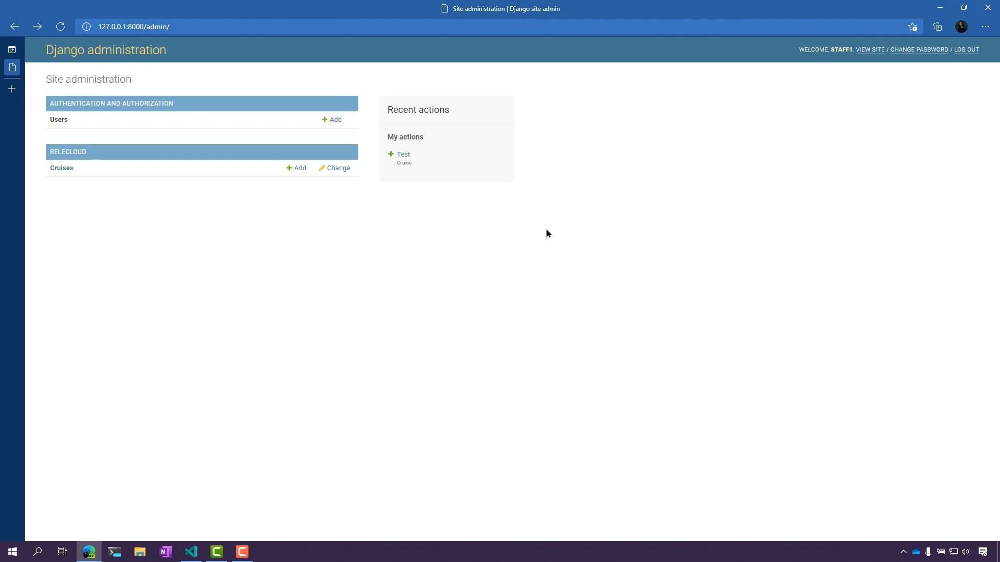
mouse_move(413, 133)
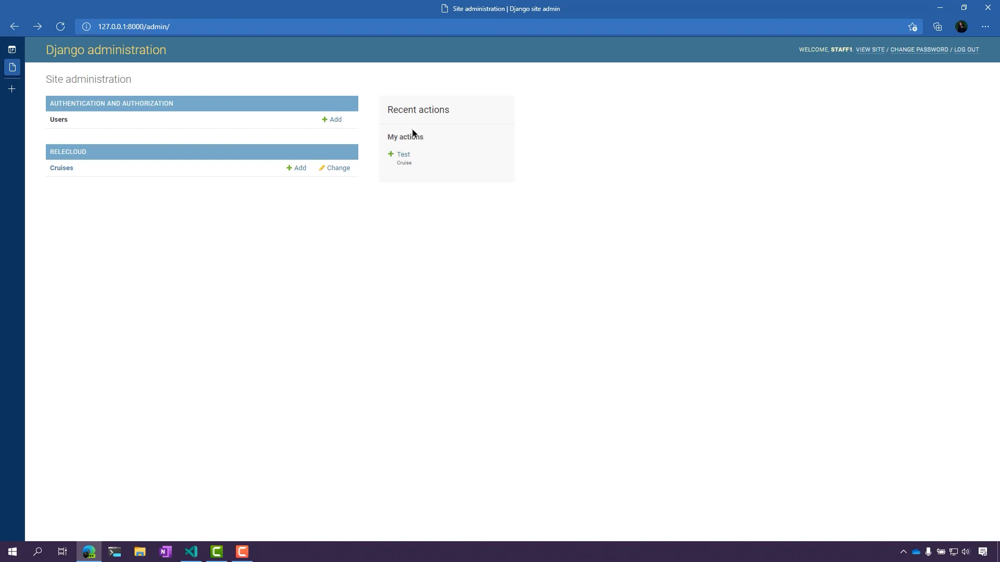
mouse_move(267, 150)
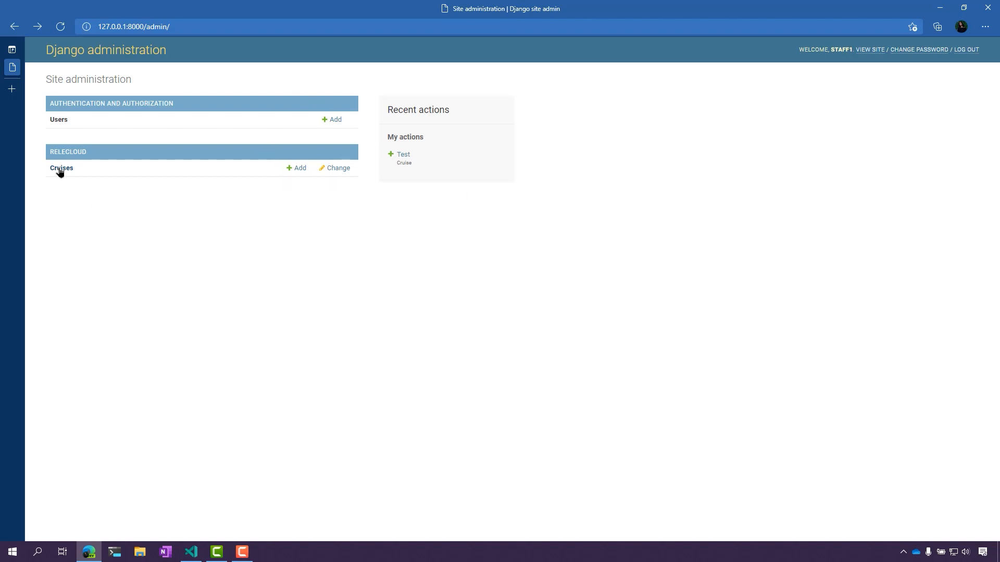
mouse_move(298, 168)
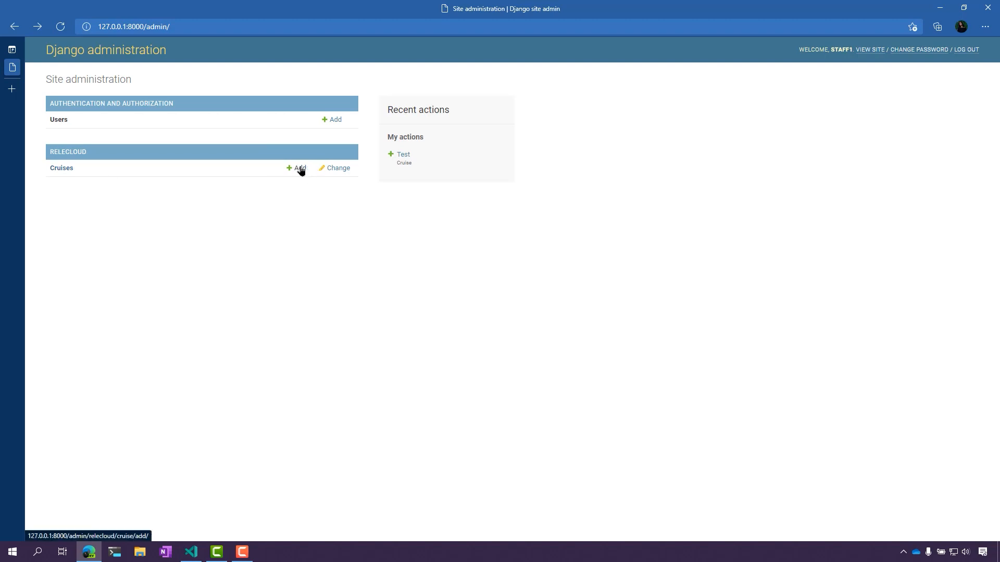
Step: Open the Test cruise from the Cruises list and save it as staff1
left_click(338, 168)
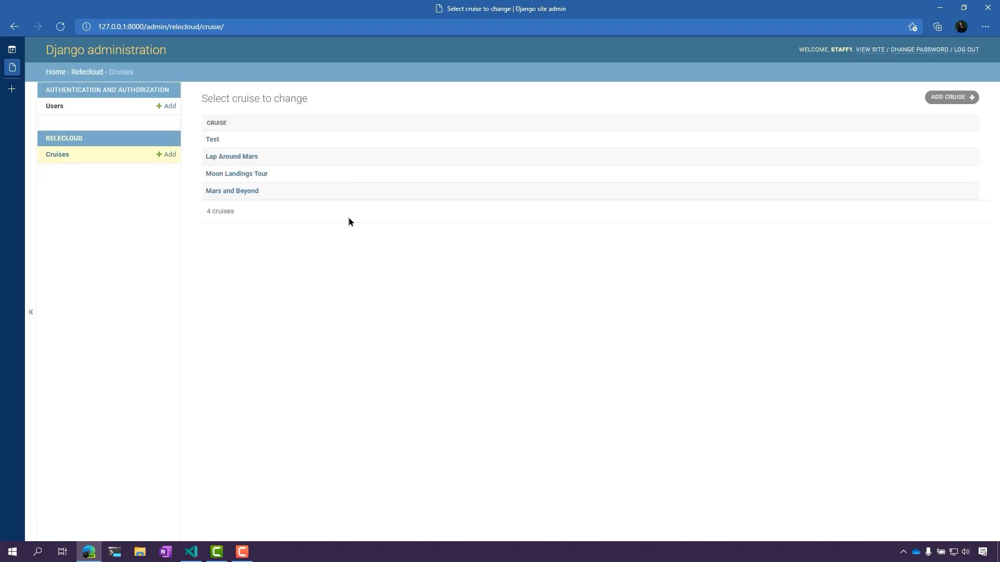
mouse_move(212, 140)
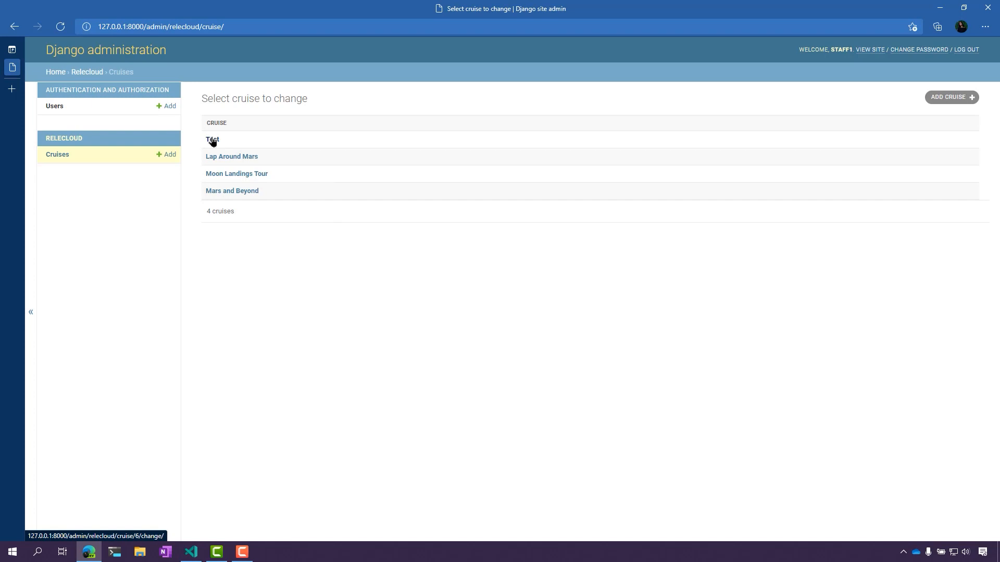
left_click(211, 139)
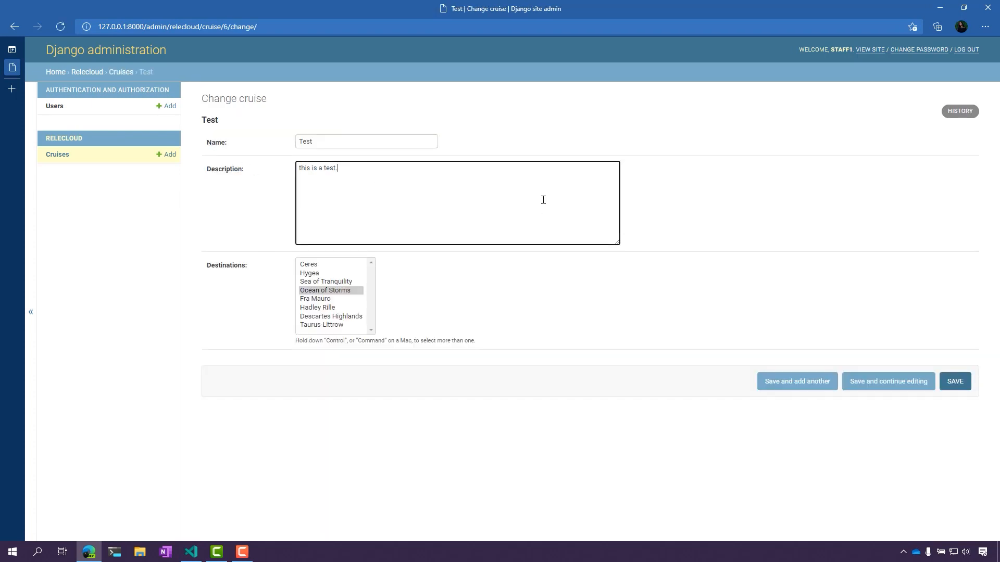
mouse_move(333, 102)
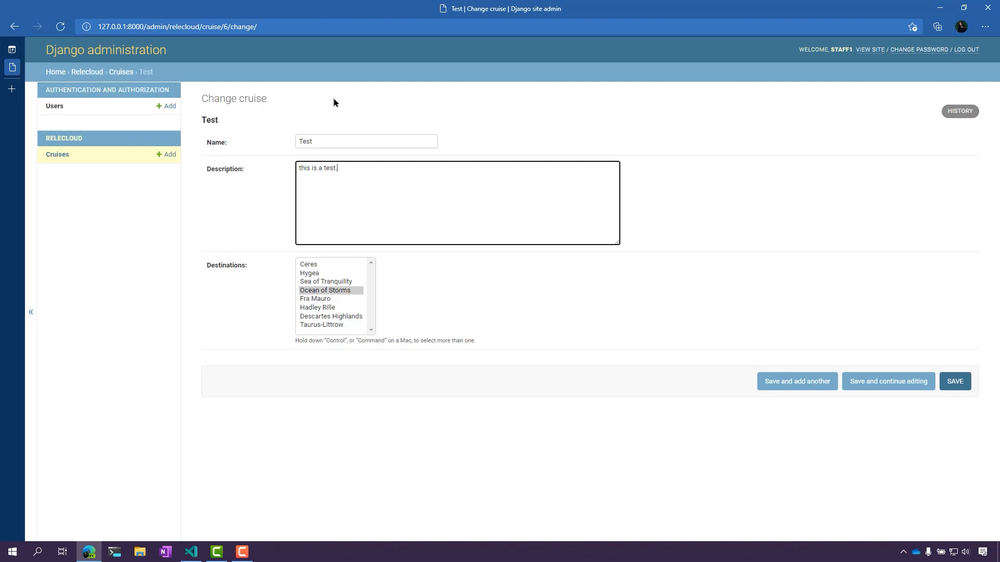
left_click(955, 381)
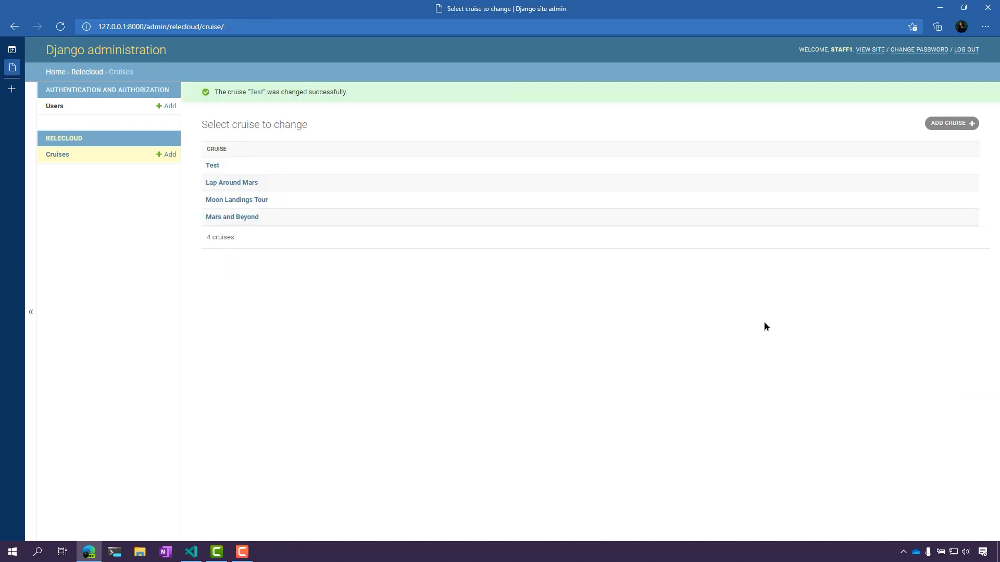